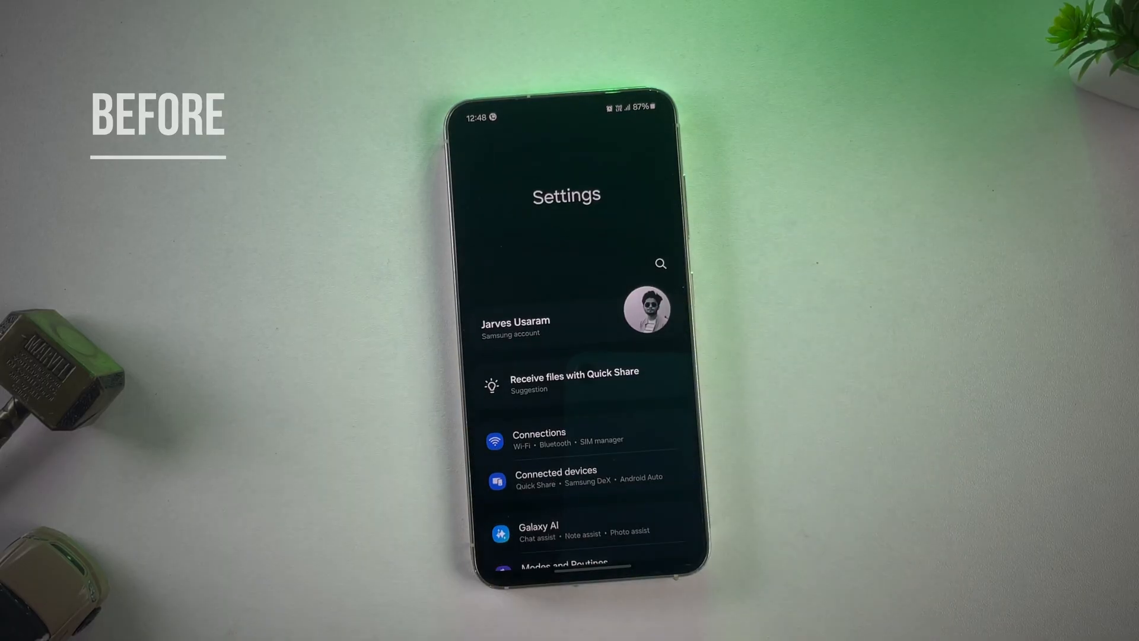
# Step: Unlock developer mode by tapping Build number in About phone > Software information
pyautogui.scroll(-3)
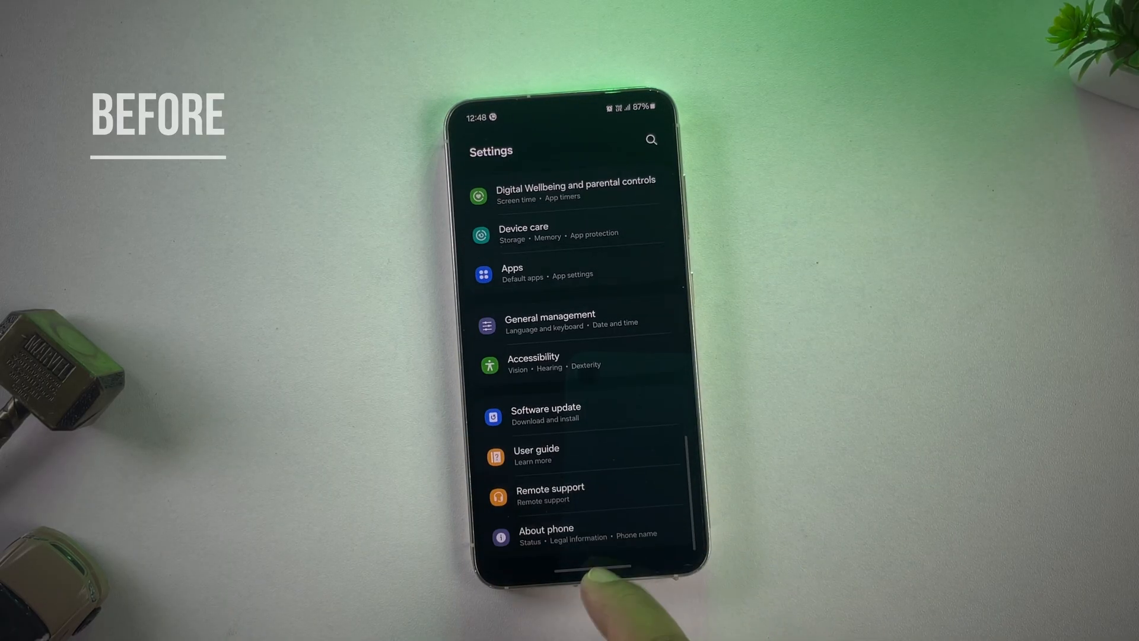
pyautogui.click(546, 533)
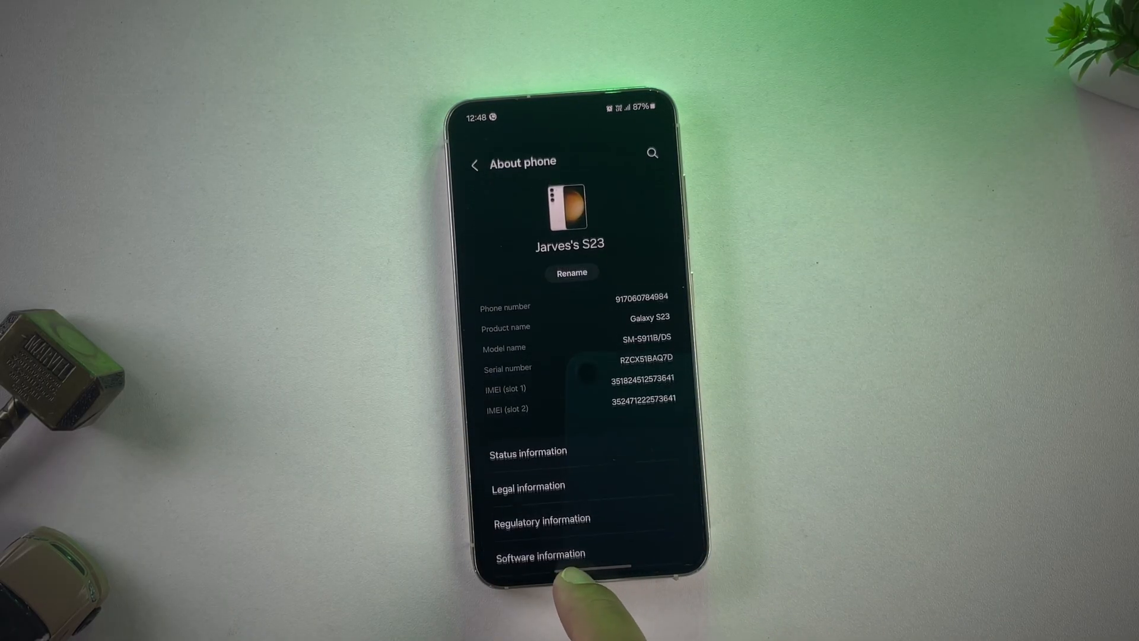
pyautogui.click(541, 554)
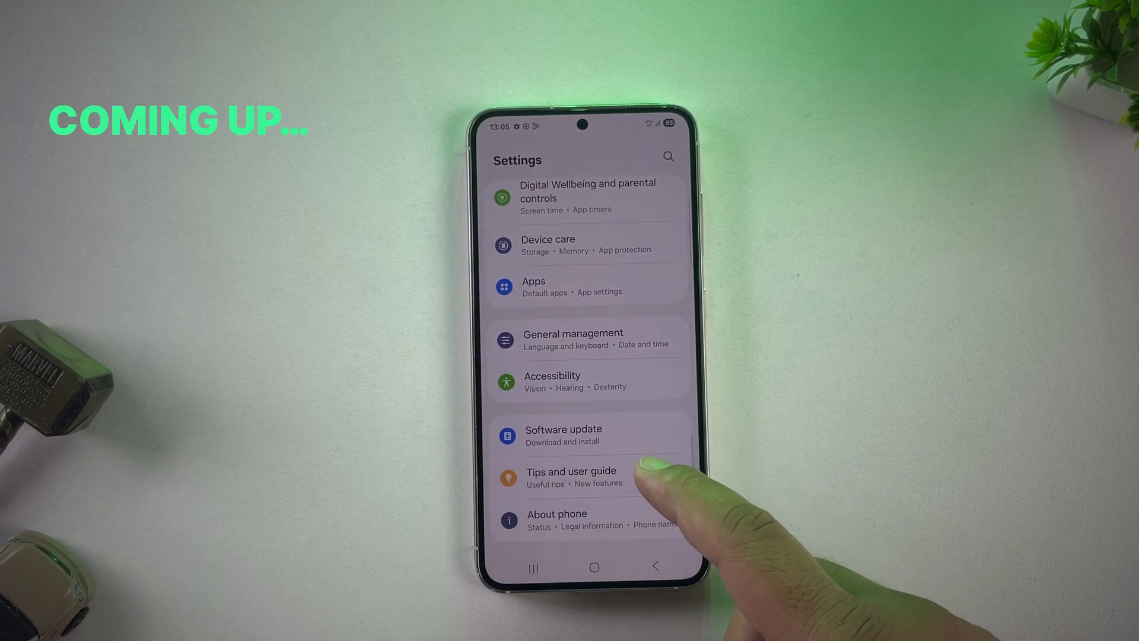
pyautogui.click(558, 520)
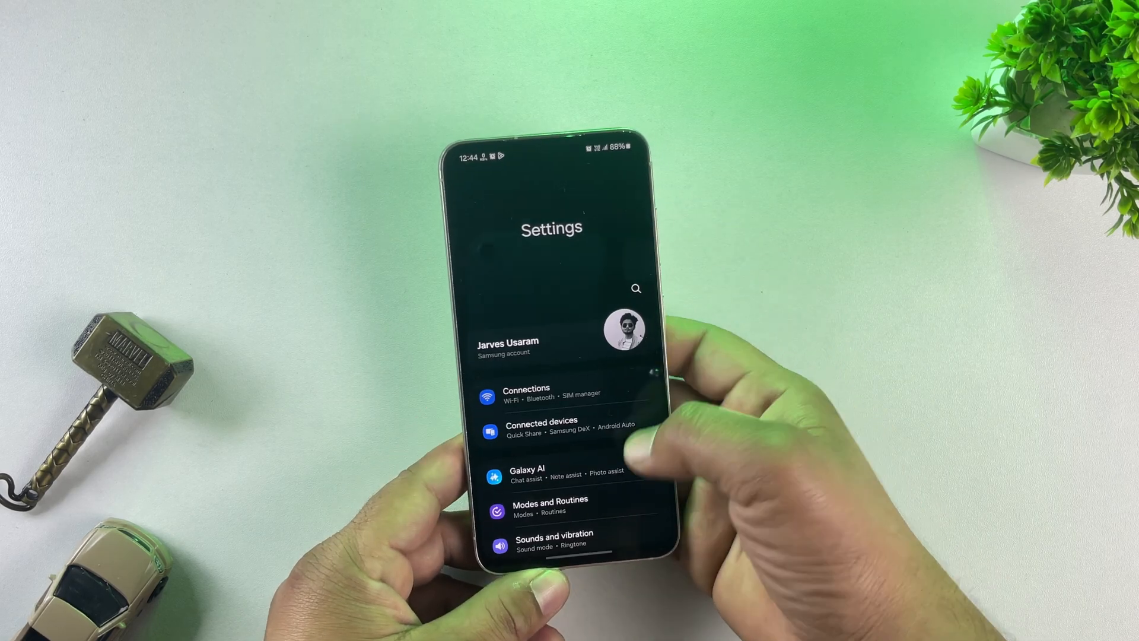
pyautogui.scroll(-3)
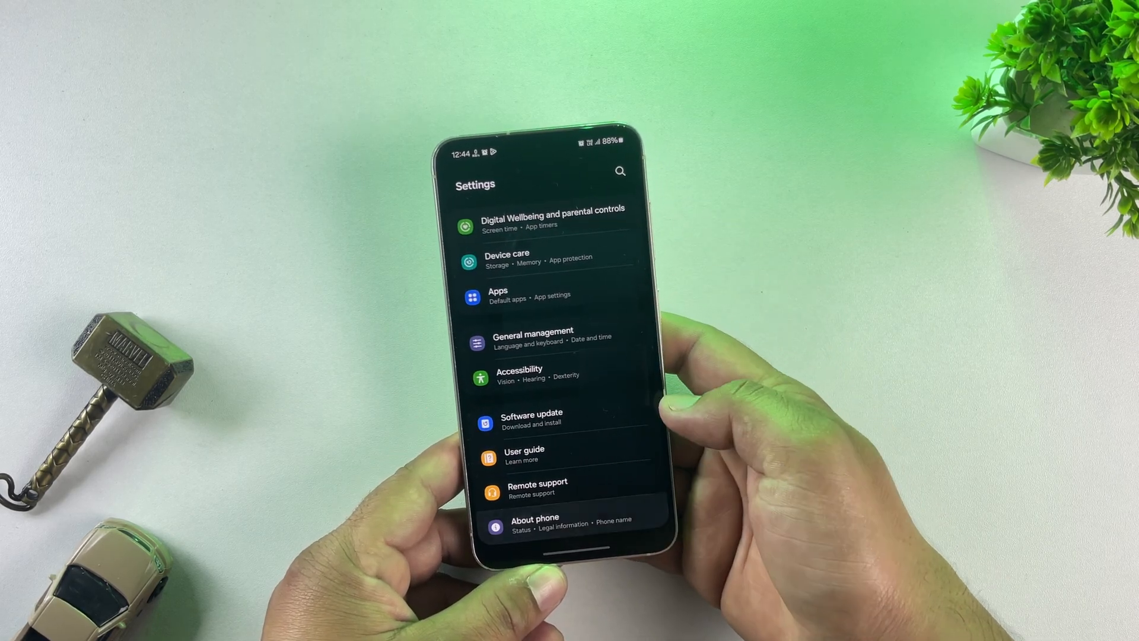
pyautogui.click(534, 522)
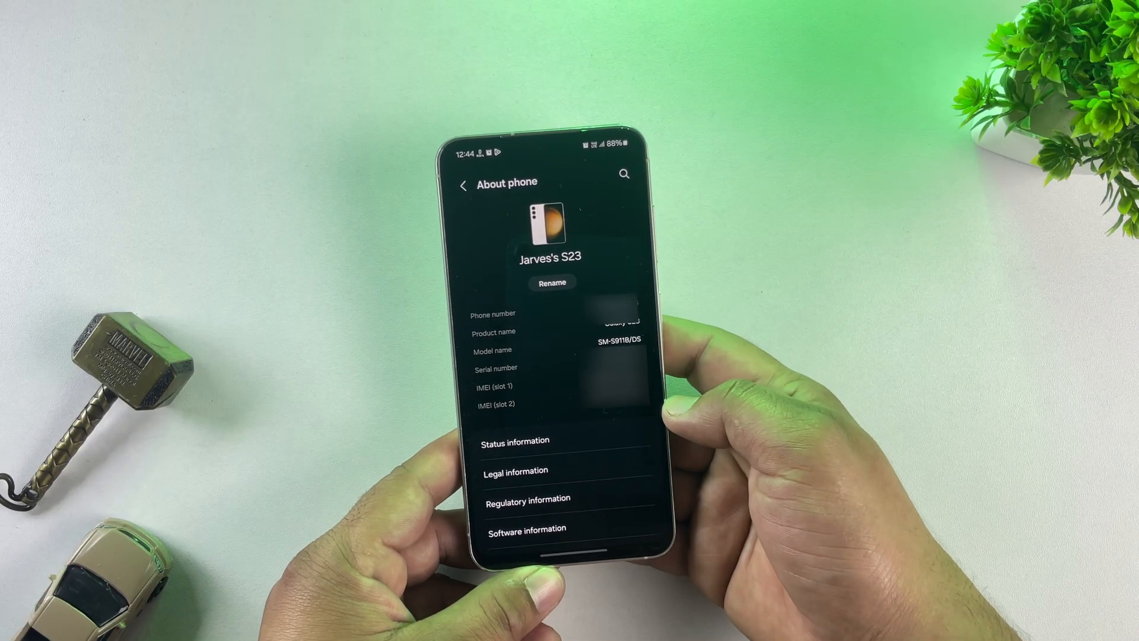
pyautogui.click(526, 528)
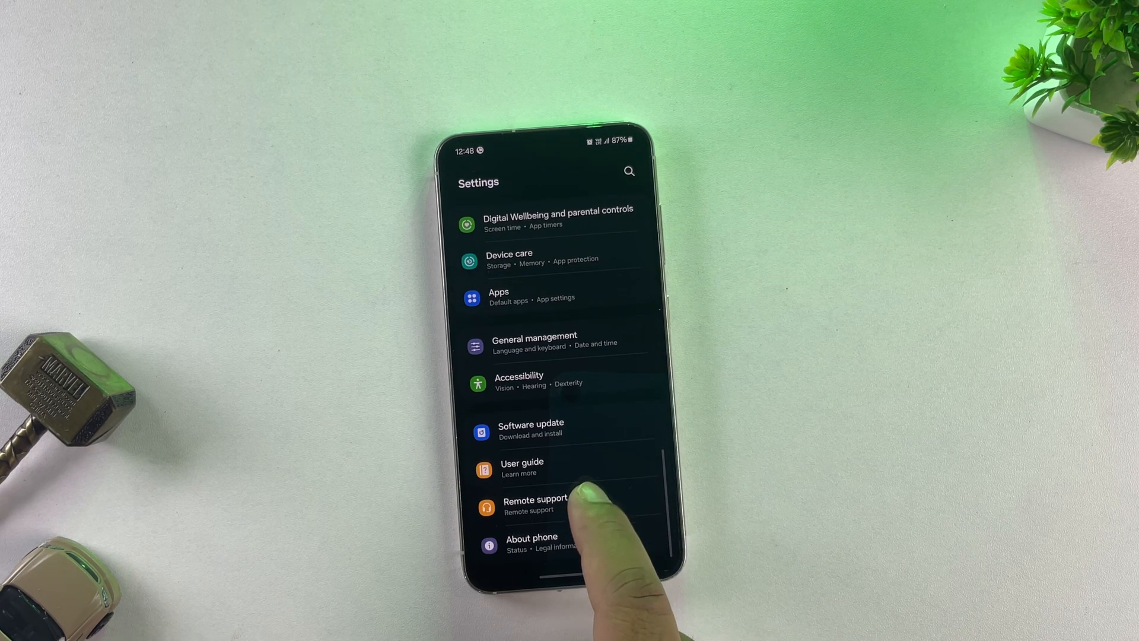
pyautogui.click(532, 543)
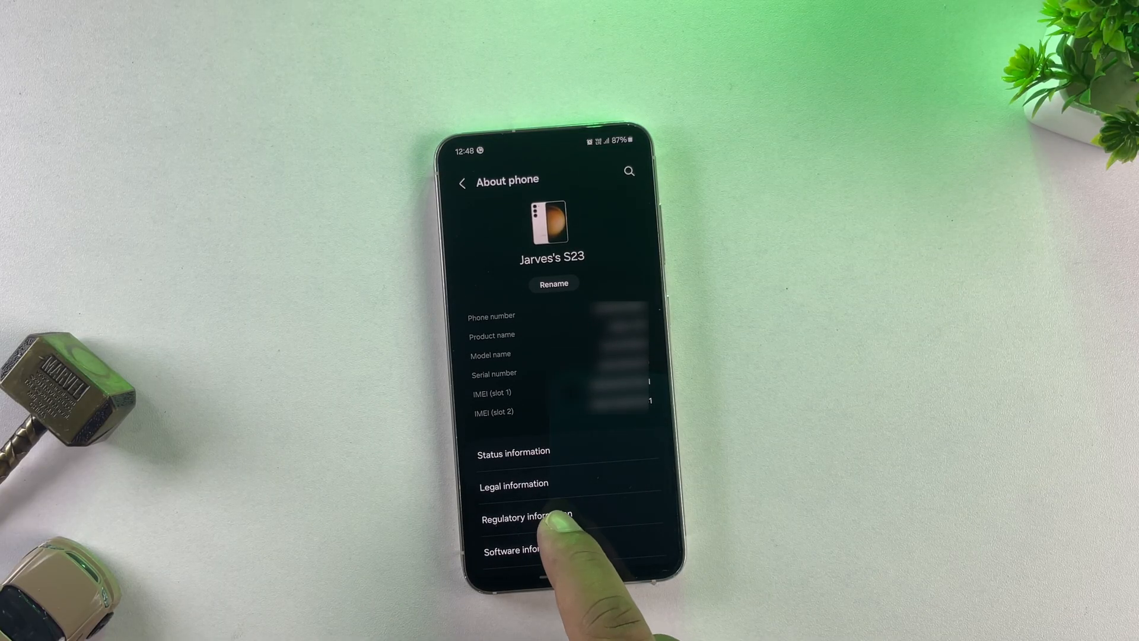
pyautogui.click(523, 549)
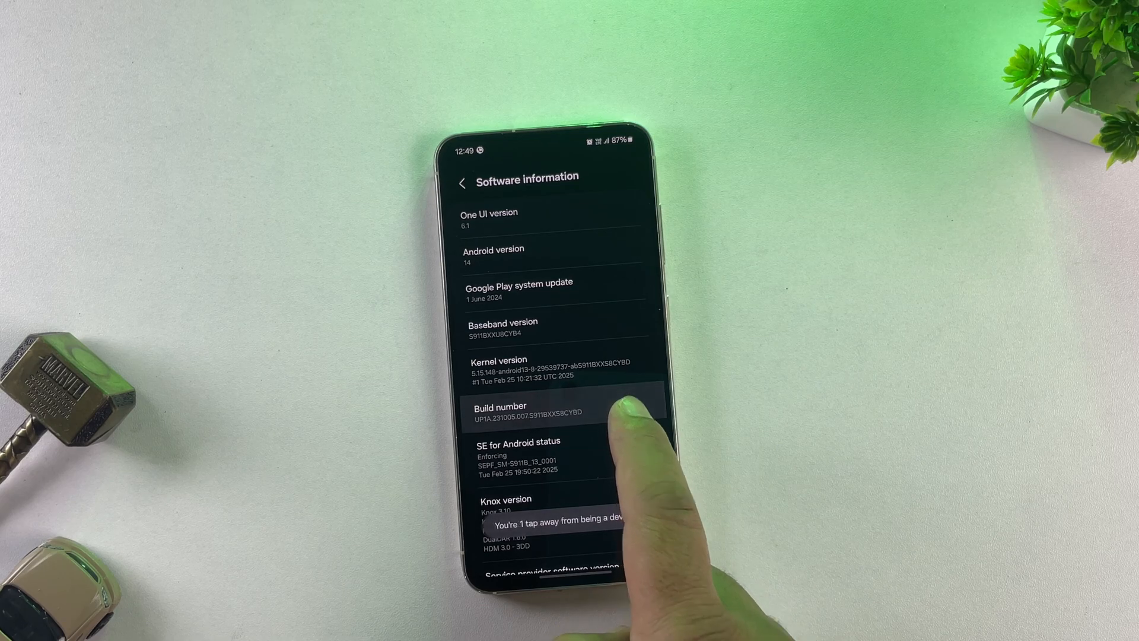
pyautogui.click(531, 412)
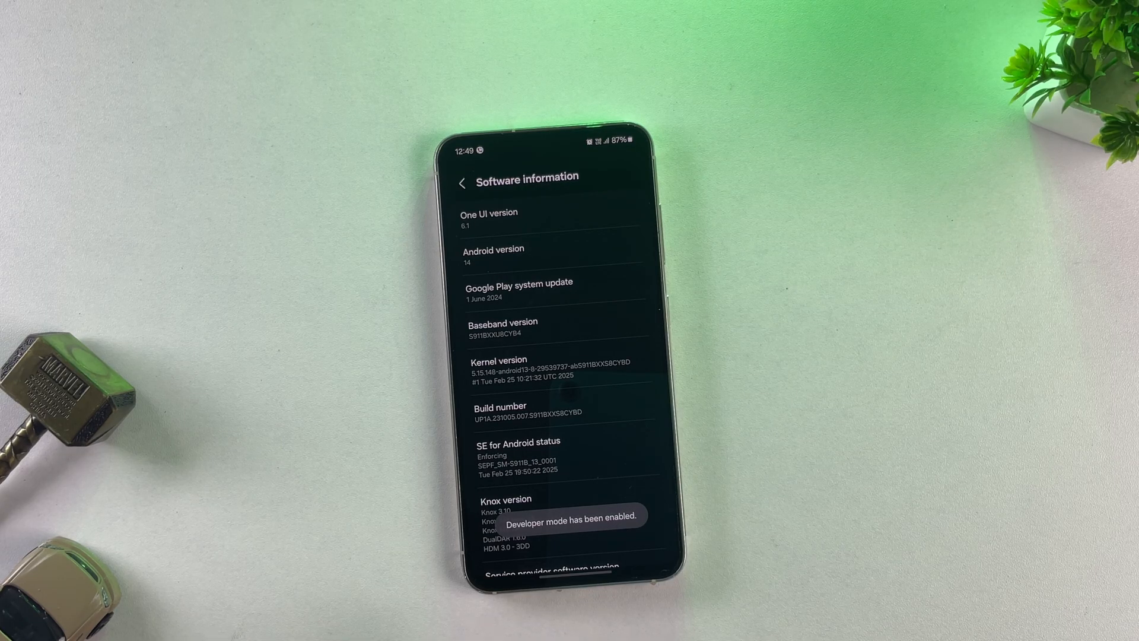
# Step: Turn on USB debugging in the new Developer options and return to the settings list
pyautogui.click(462, 182)
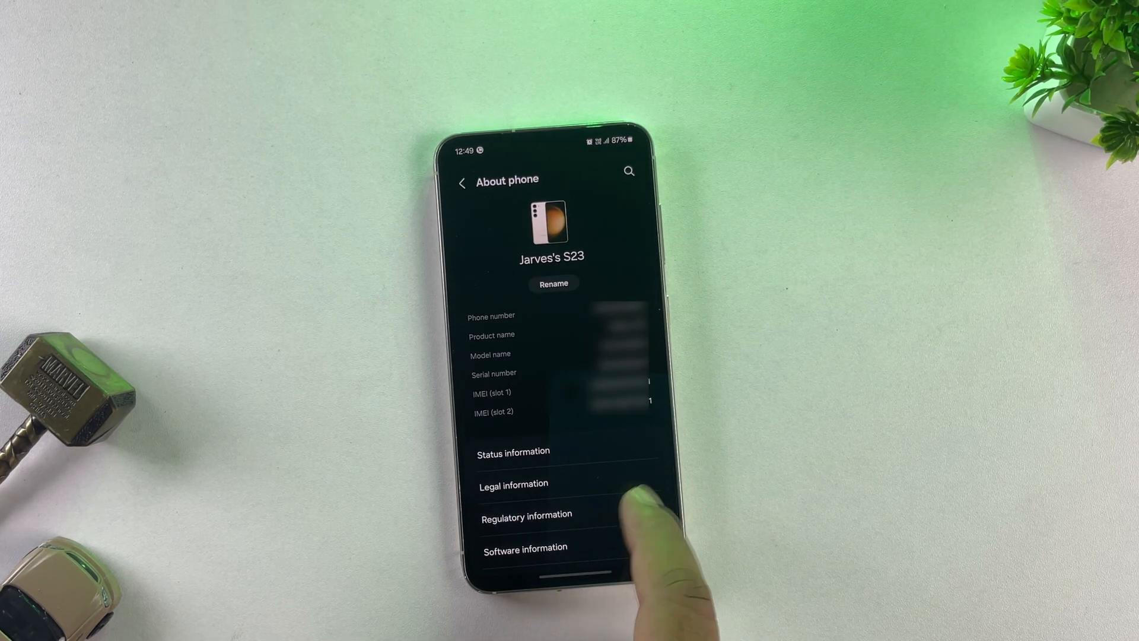
pyautogui.click(463, 182)
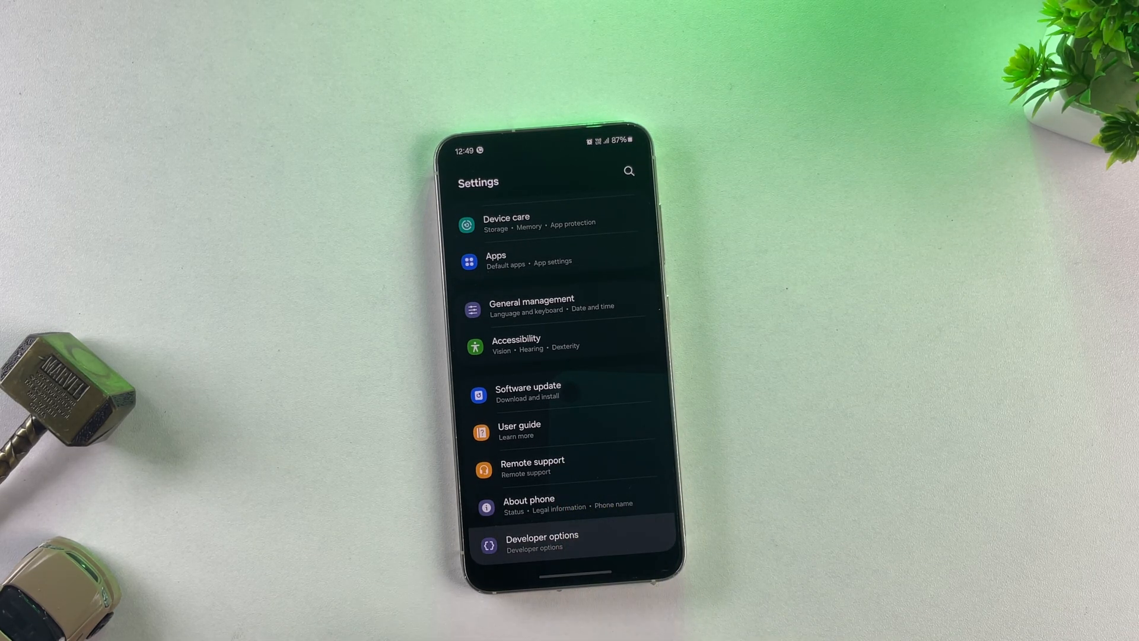
pyautogui.click(541, 541)
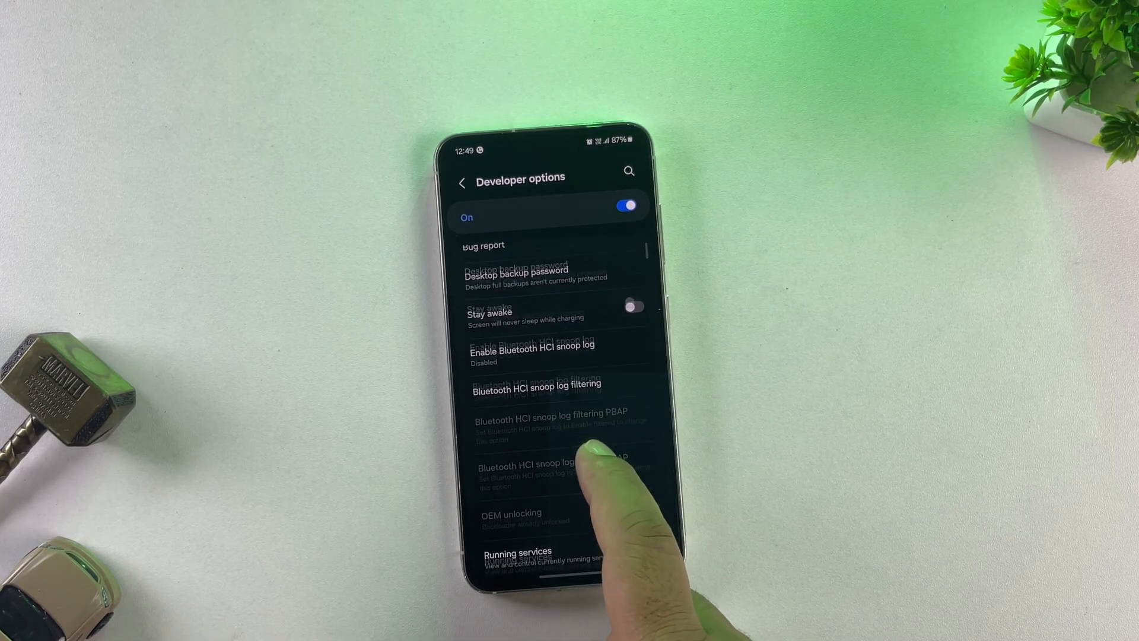
pyautogui.scroll(-3)
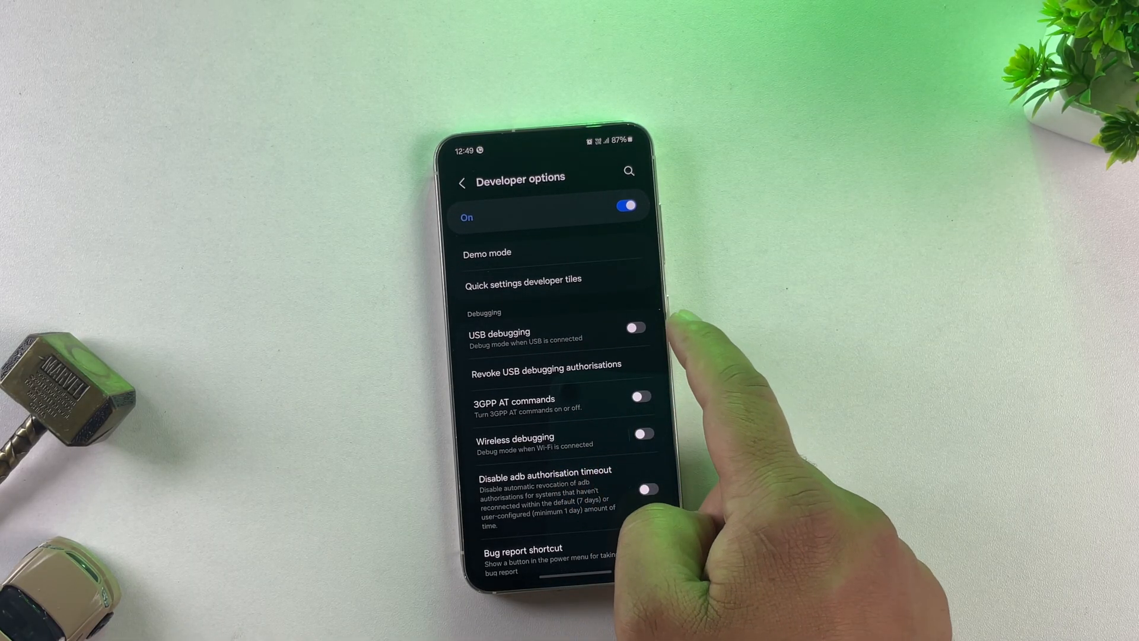
pyautogui.click(634, 327)
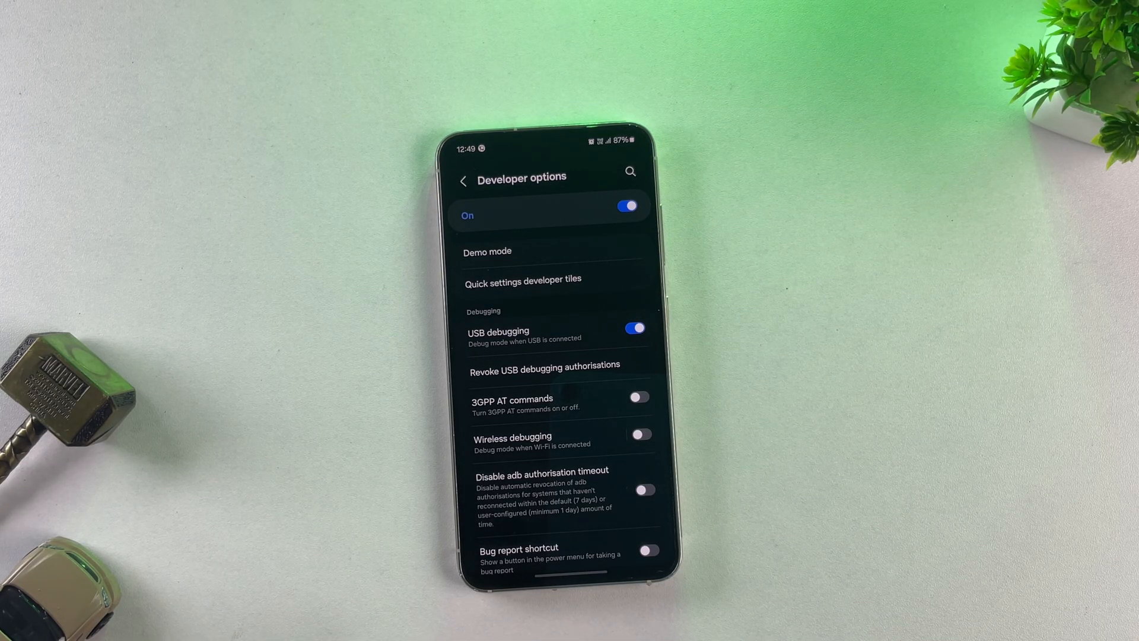
pyautogui.click(463, 171)
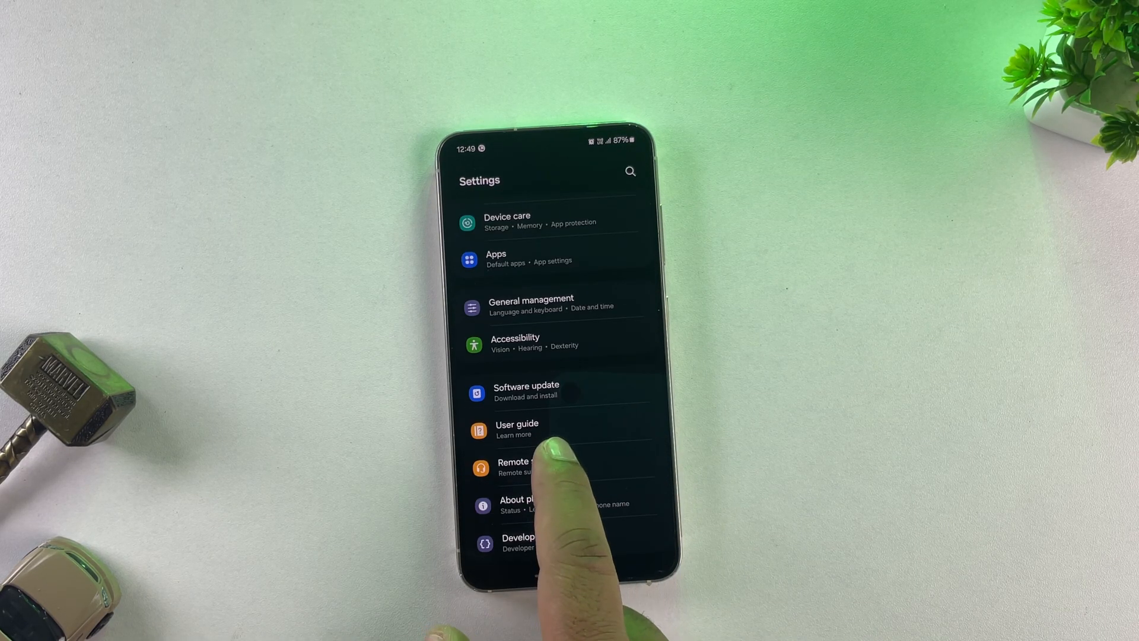
# Step: Remove the Google account via Accounts and backup, confirming the 'Are you sure?' prompt
pyautogui.scroll(-3)
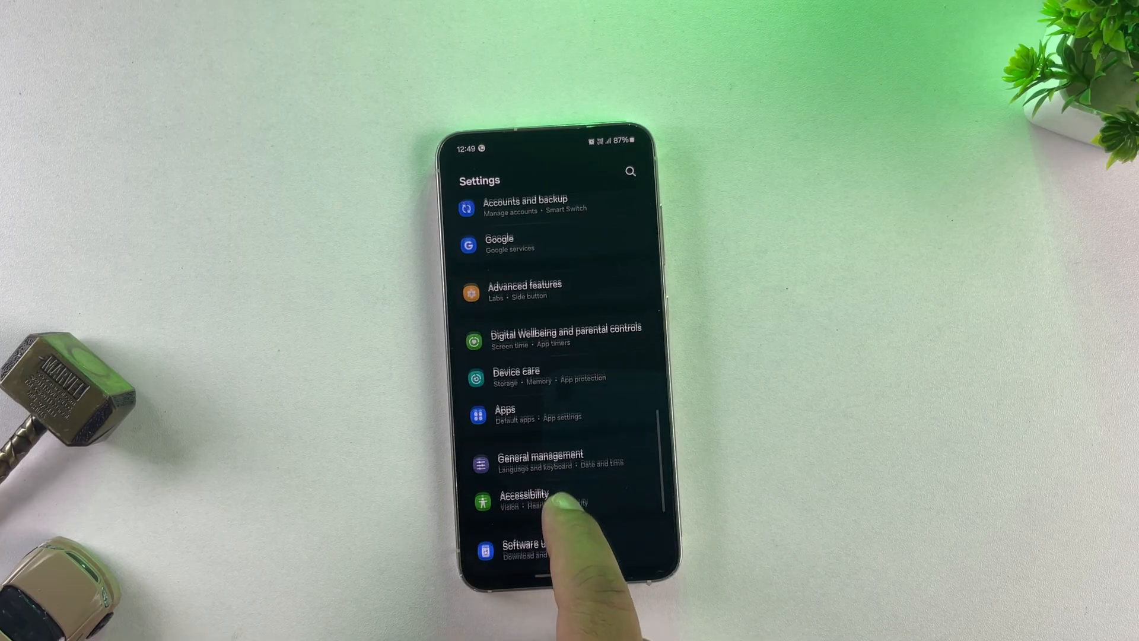
pyautogui.click(524, 205)
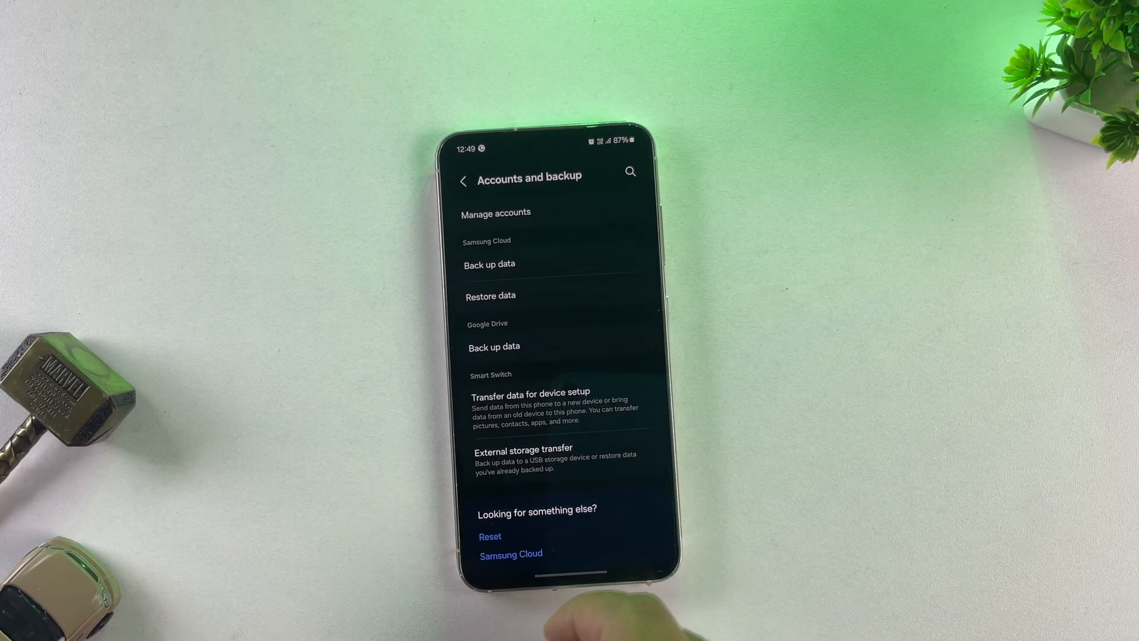
pyautogui.click(496, 213)
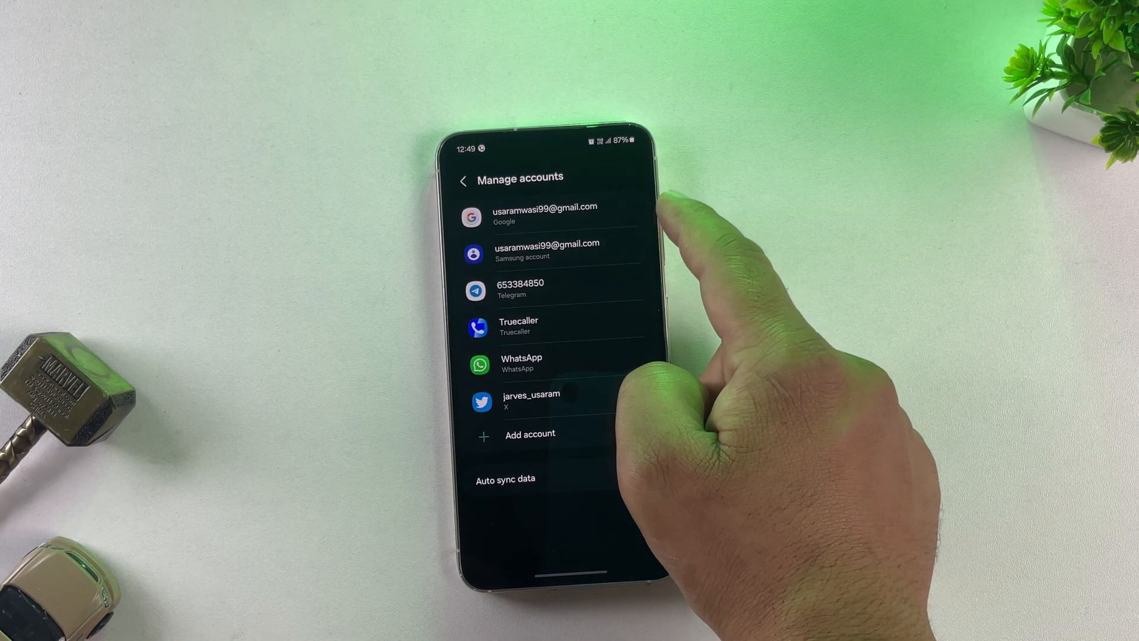
pyautogui.click(545, 214)
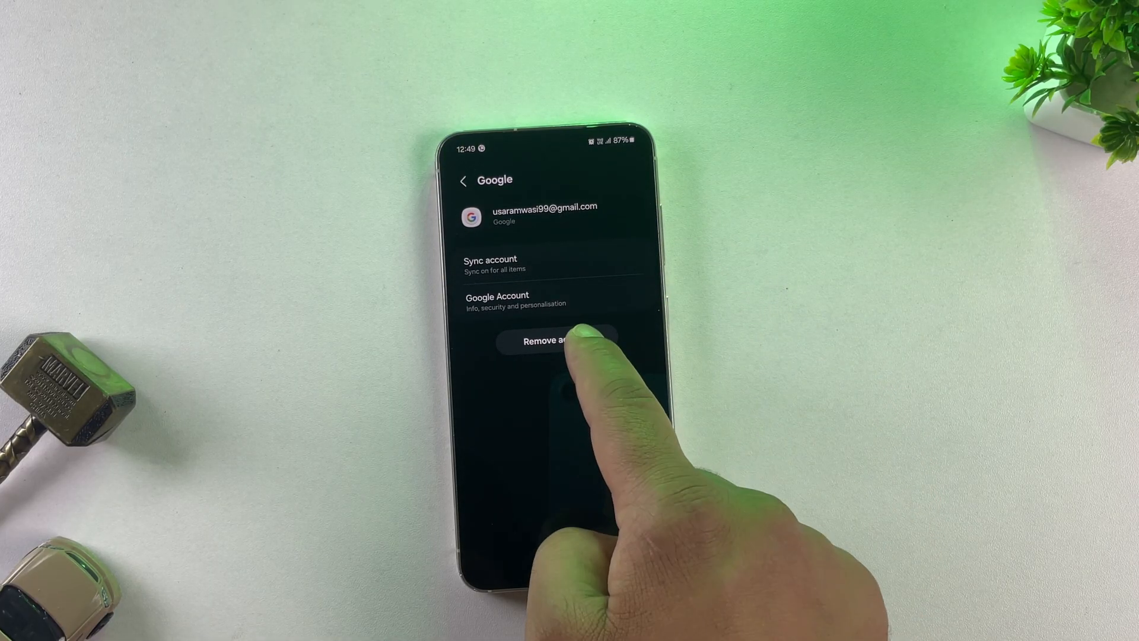
pyautogui.click(551, 340)
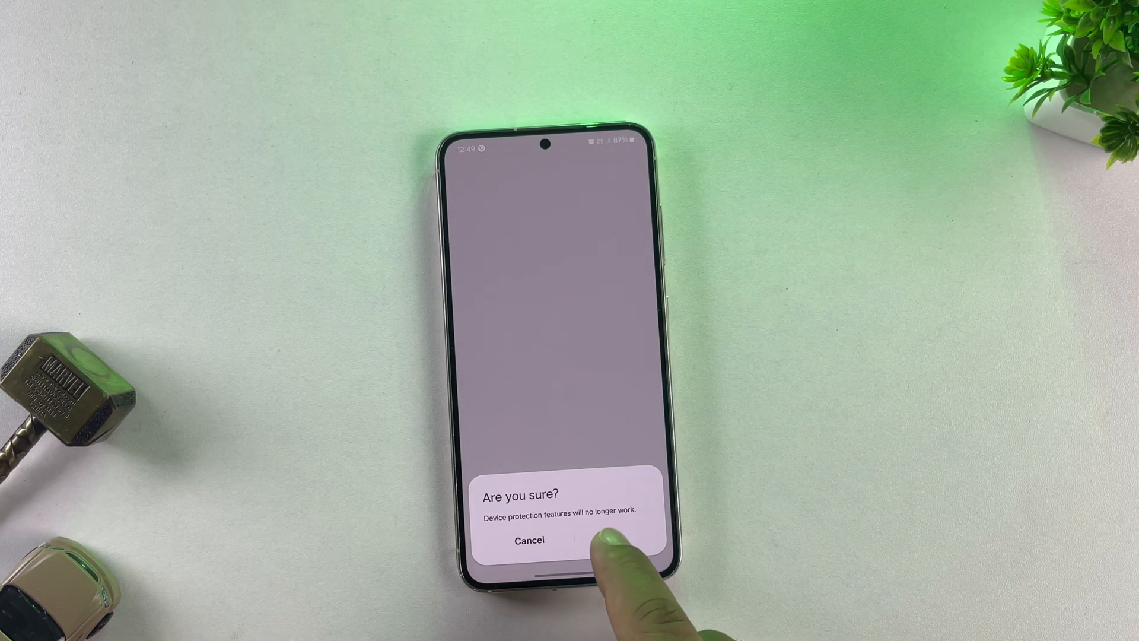
pyautogui.click(607, 540)
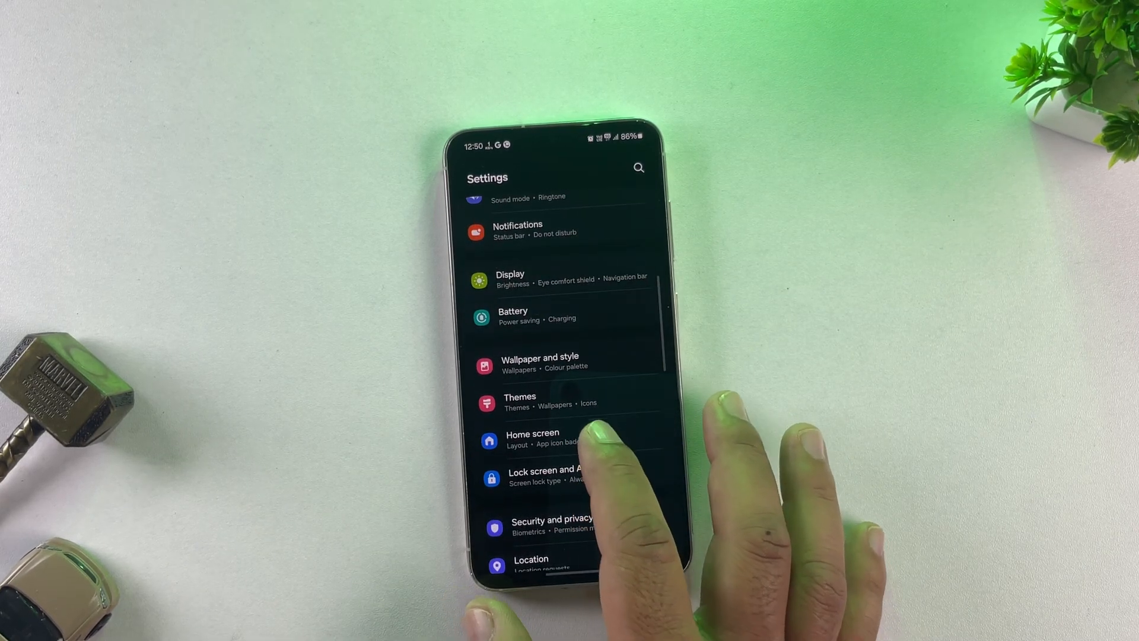
# Step: Set Screen lock type to None, remove stored biometric data, and close all background apps
pyautogui.click(552, 475)
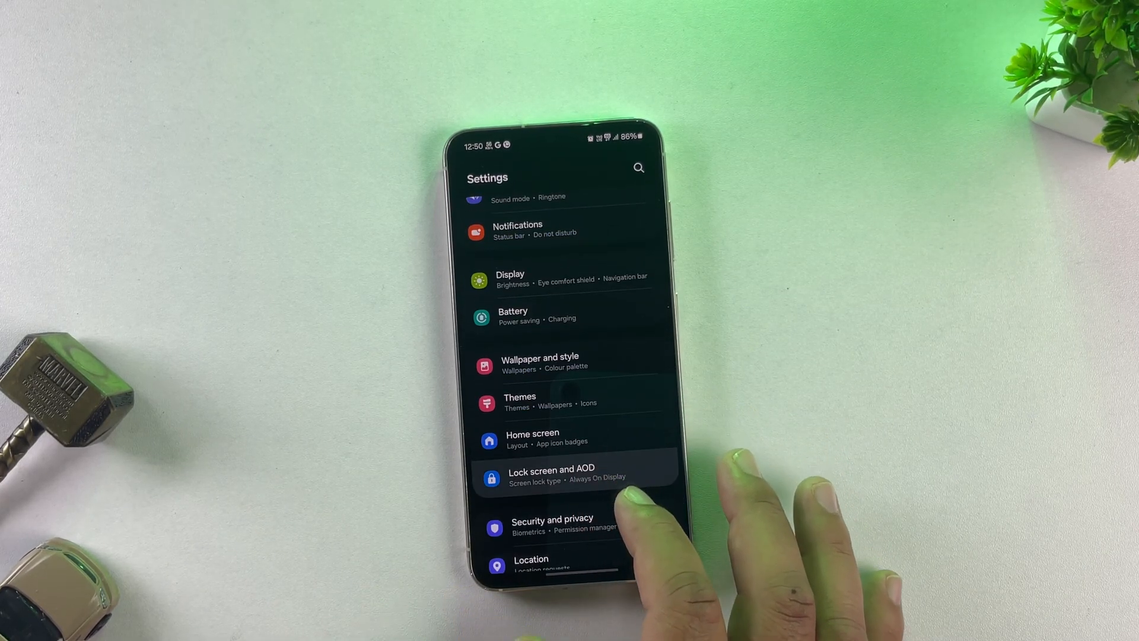
pyautogui.click(551, 475)
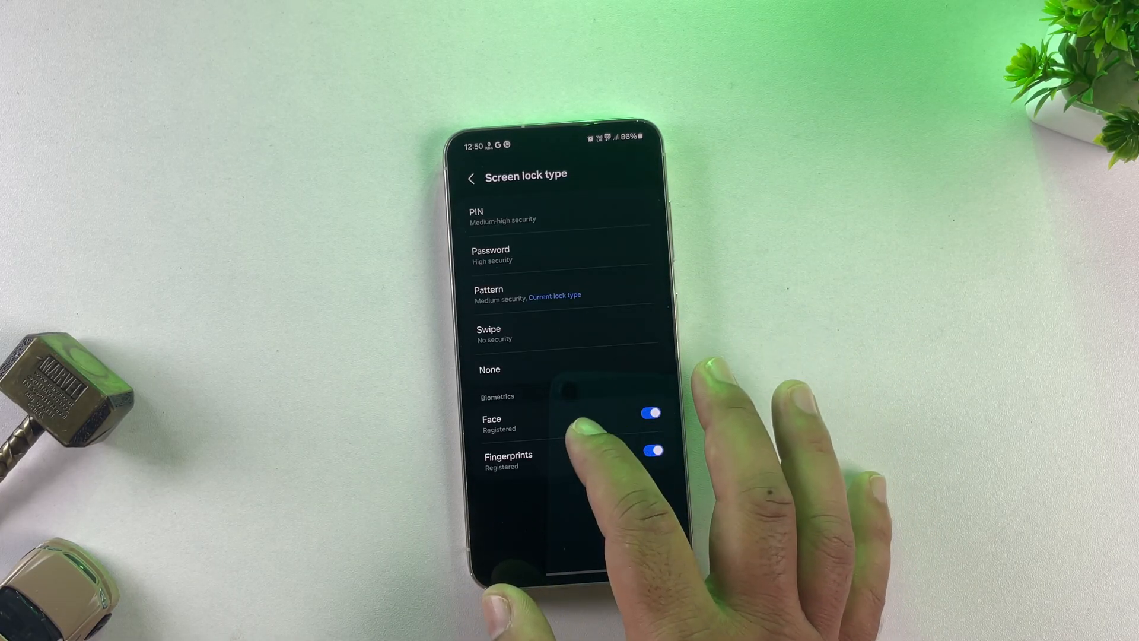
pyautogui.click(649, 413)
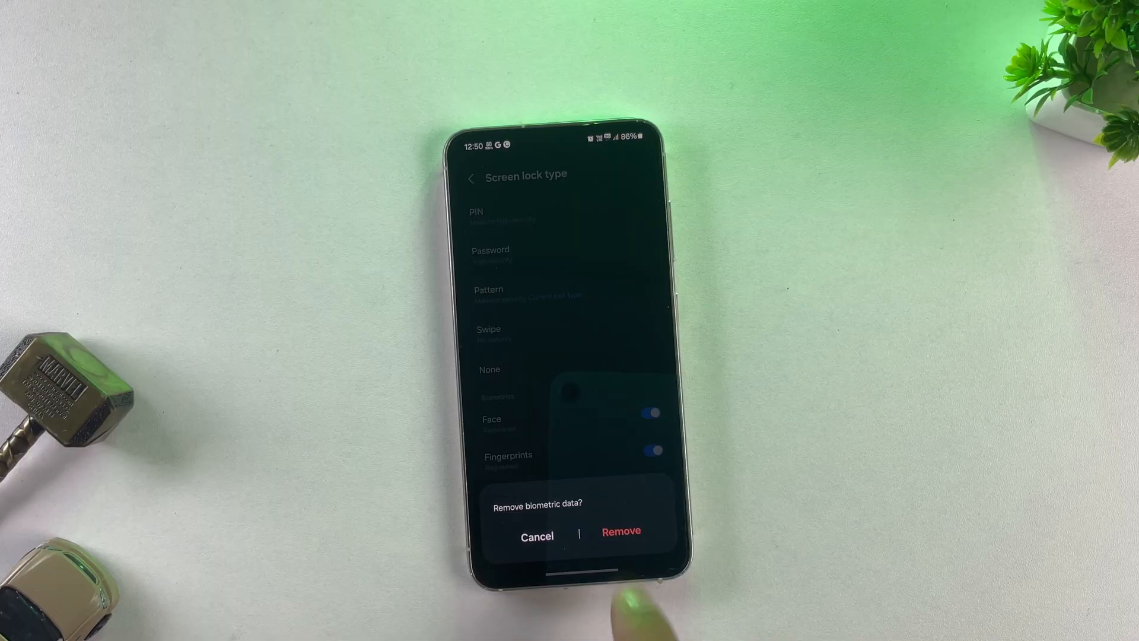
pyautogui.click(537, 535)
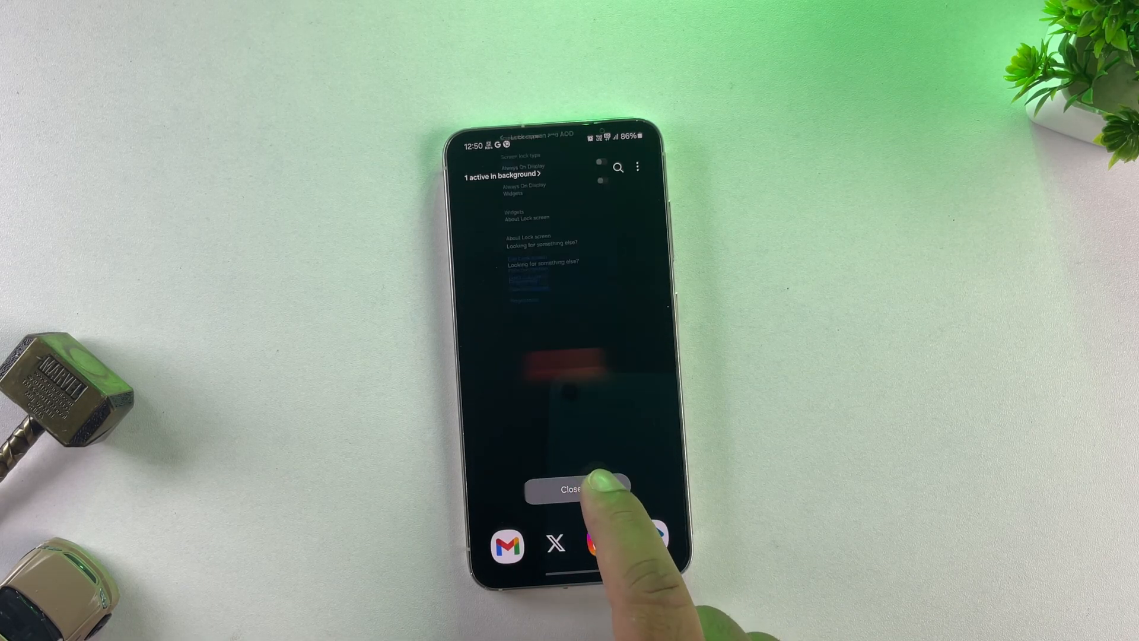
pyautogui.click(574, 488)
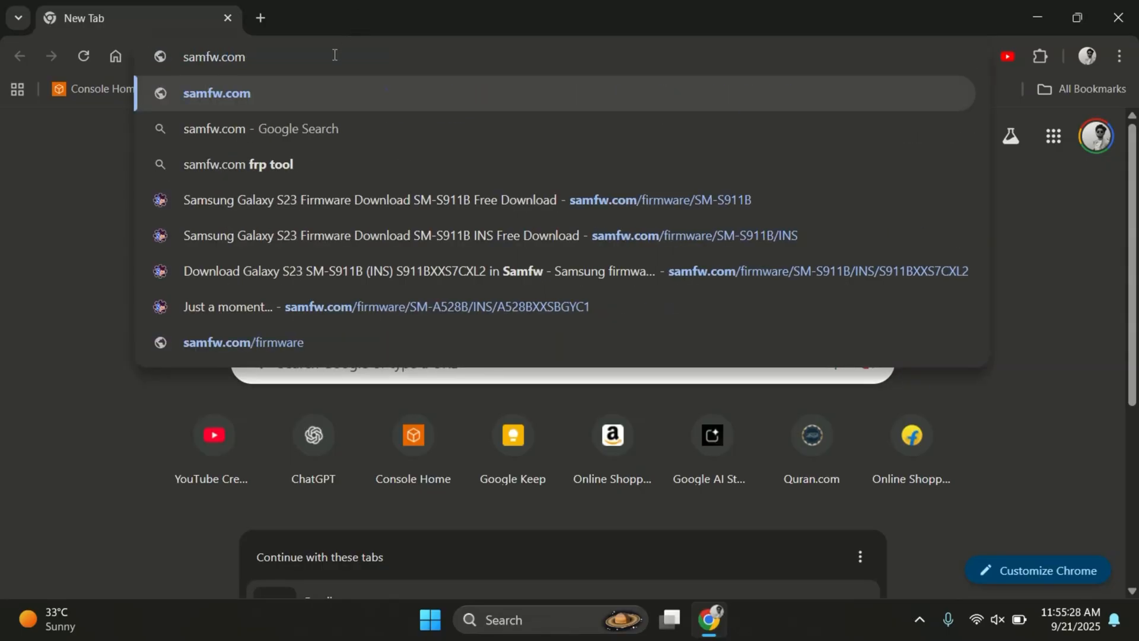
# Step: Load samfw.com in Chrome and go to its Check IMEI page
pyautogui.press('Enter')
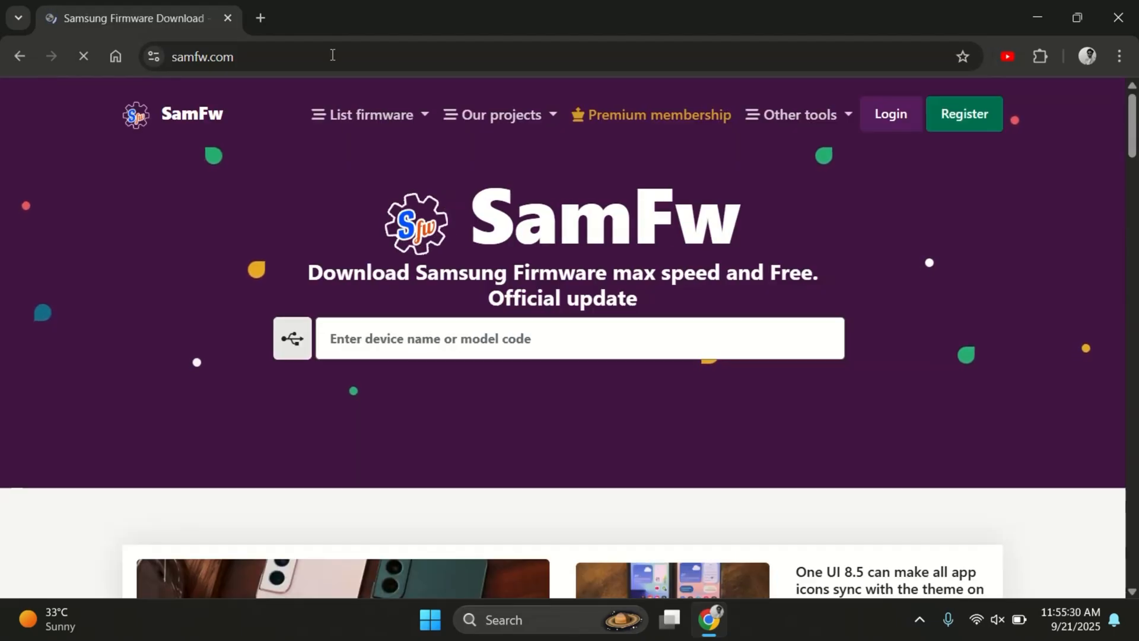
pyautogui.click(797, 114)
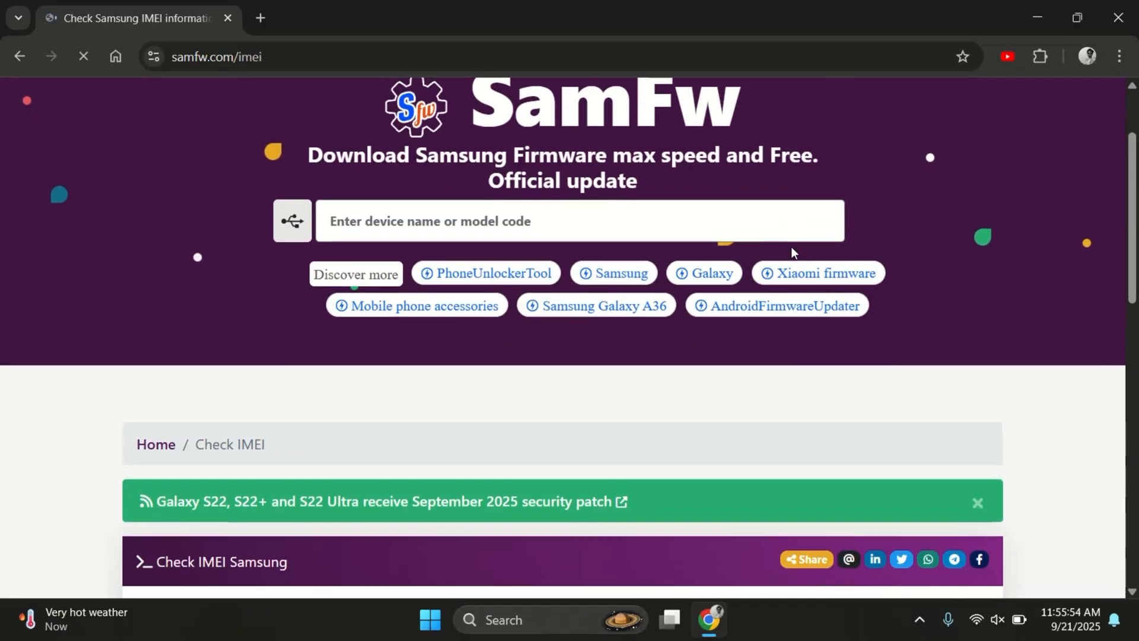
pyautogui.scroll(-3)
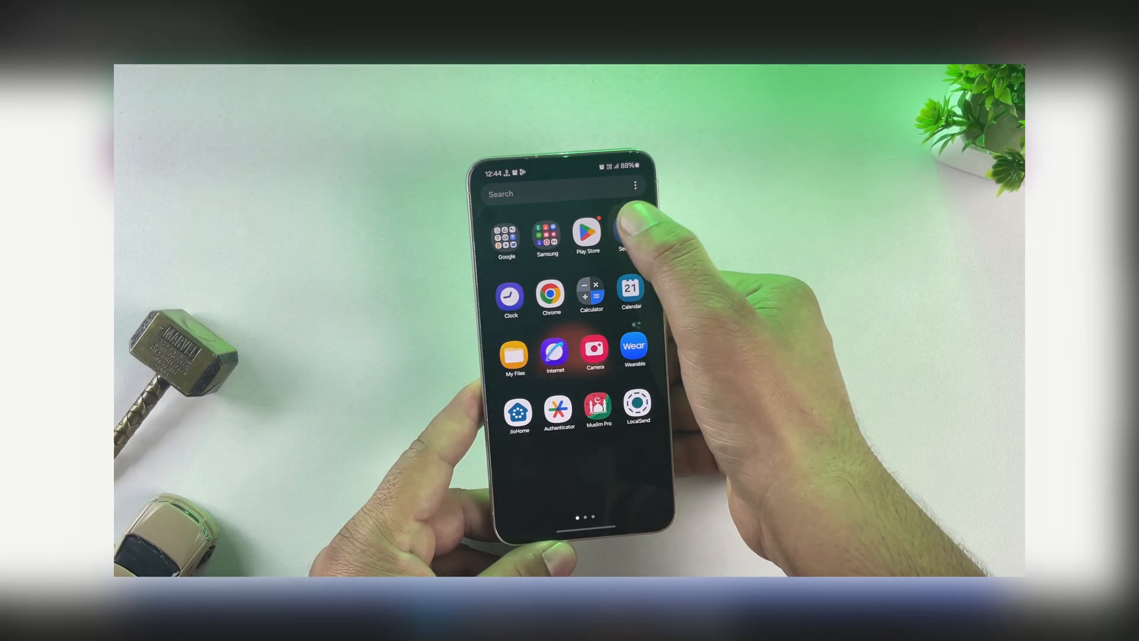
# Step: Go to About phone in Settings to read the phone's serial number
pyautogui.click(625, 232)
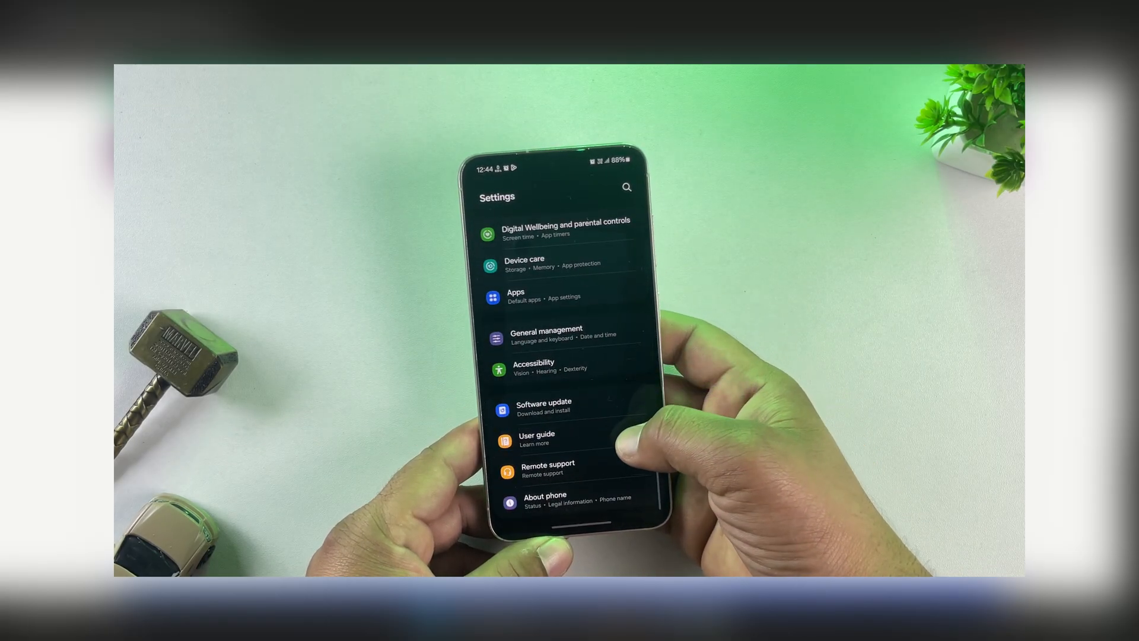
pyautogui.click(543, 499)
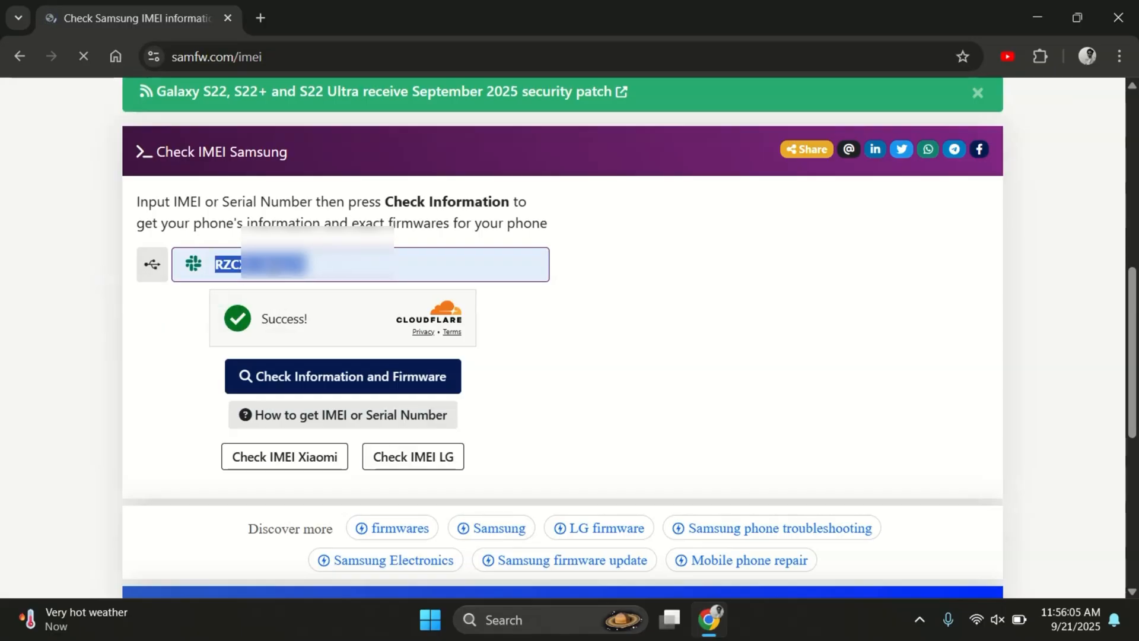
# Step: Check the serial on SamFw, showing SM-S911B Galaxy S23, region INS, country India
pyautogui.click(342, 376)
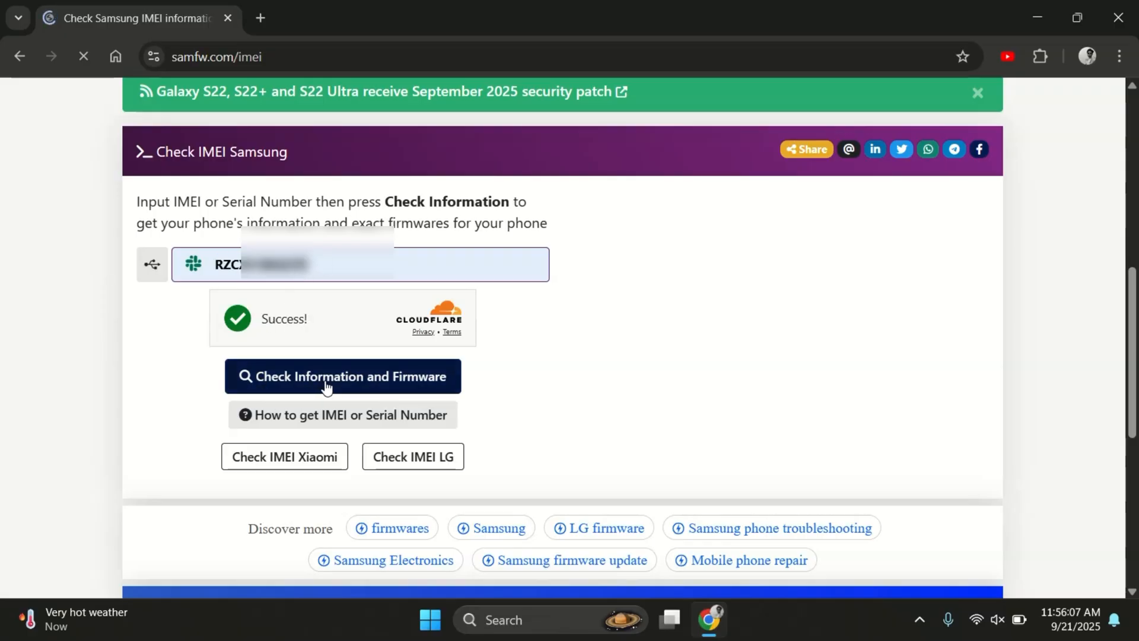
pyautogui.click(342, 376)
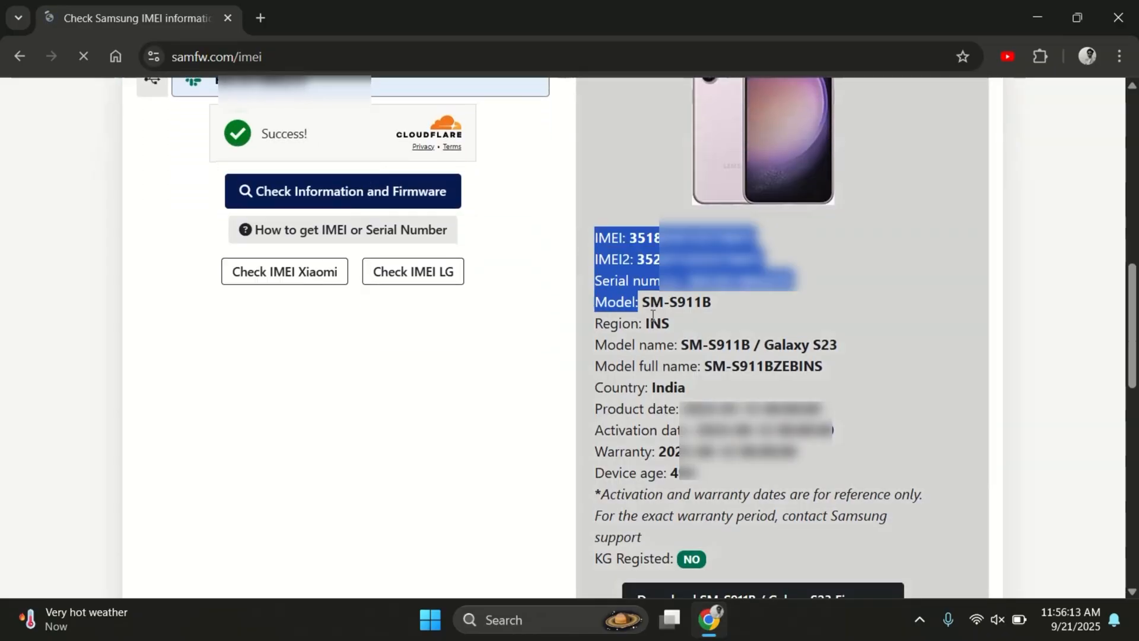
pyautogui.click(472, 459)
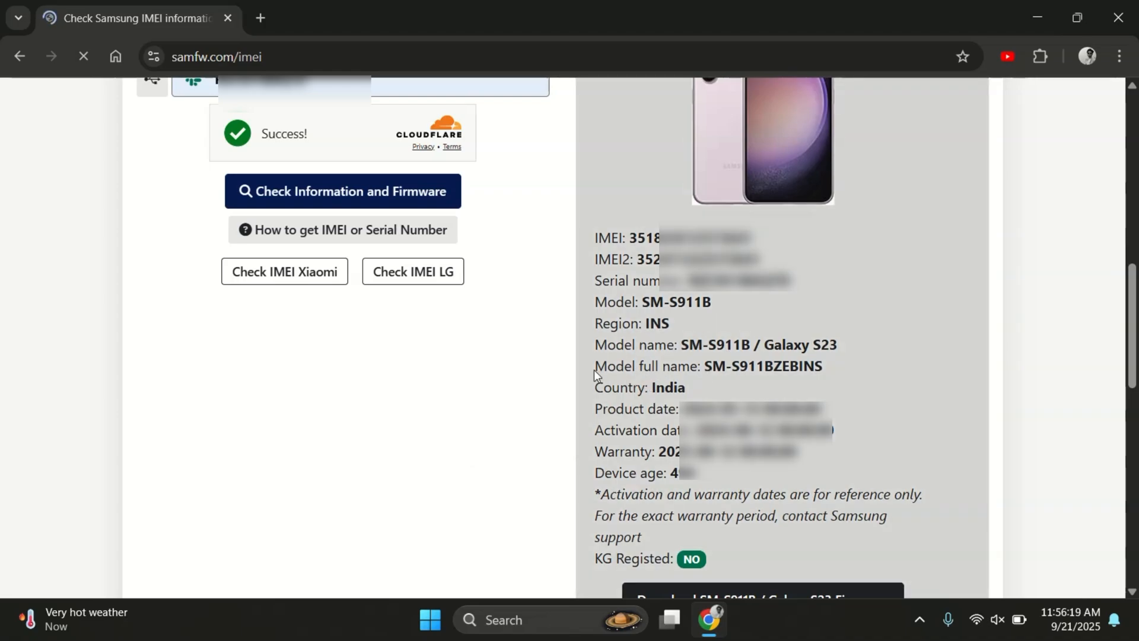
pyautogui.tripleClick(640, 387)
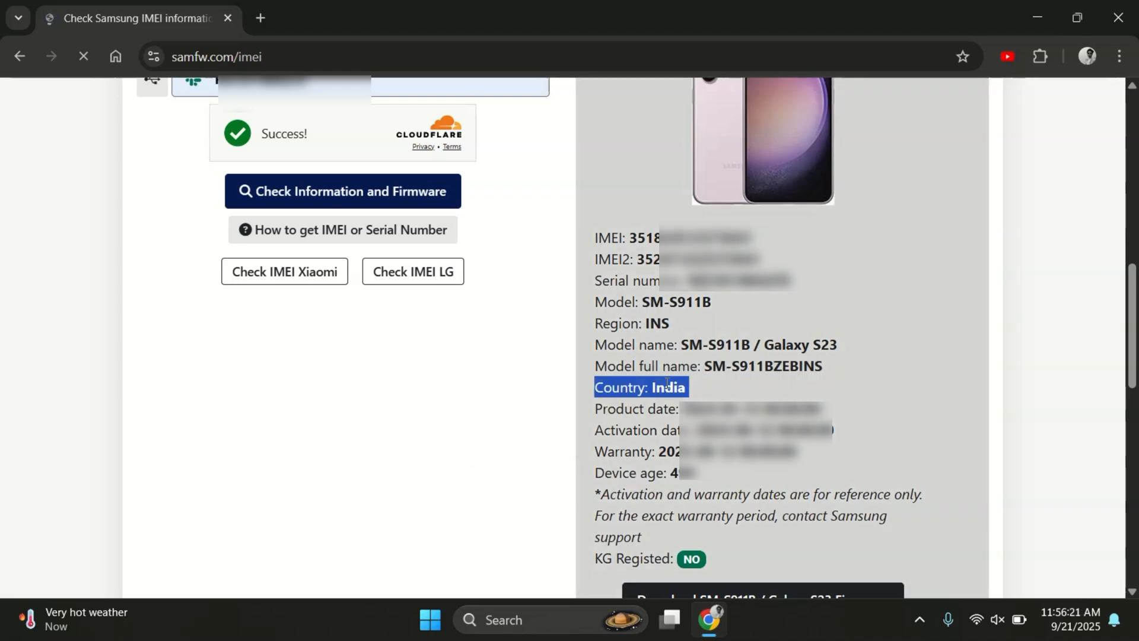
pyautogui.scroll(-3)
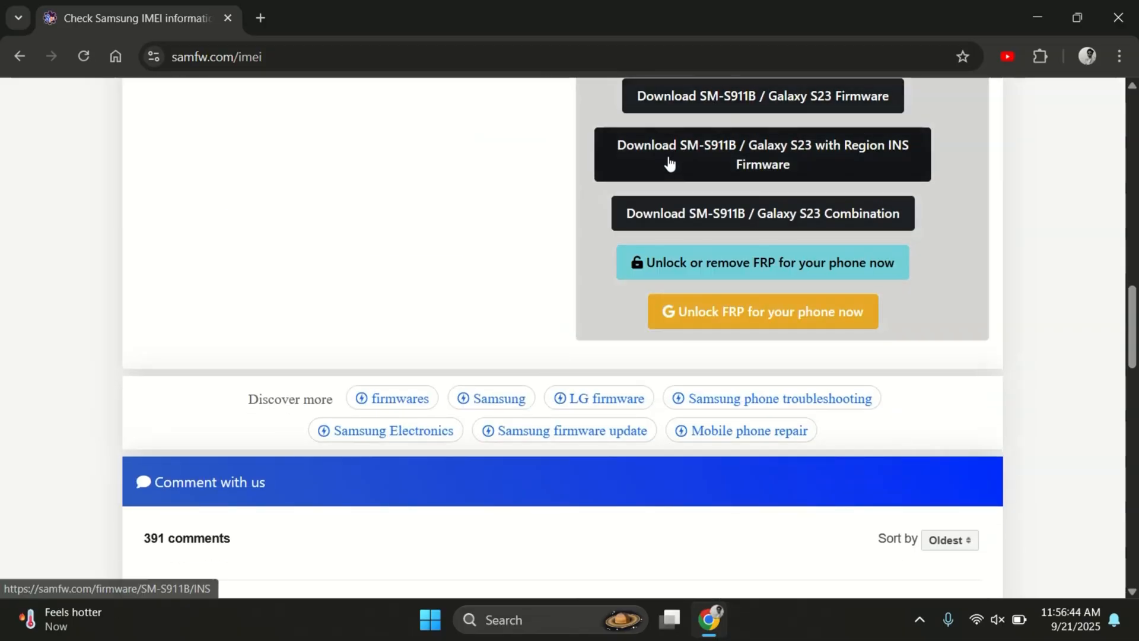
# Step: Show the INS-region firmware table for SM-S911B listing 36 available builds
pyautogui.click(762, 154)
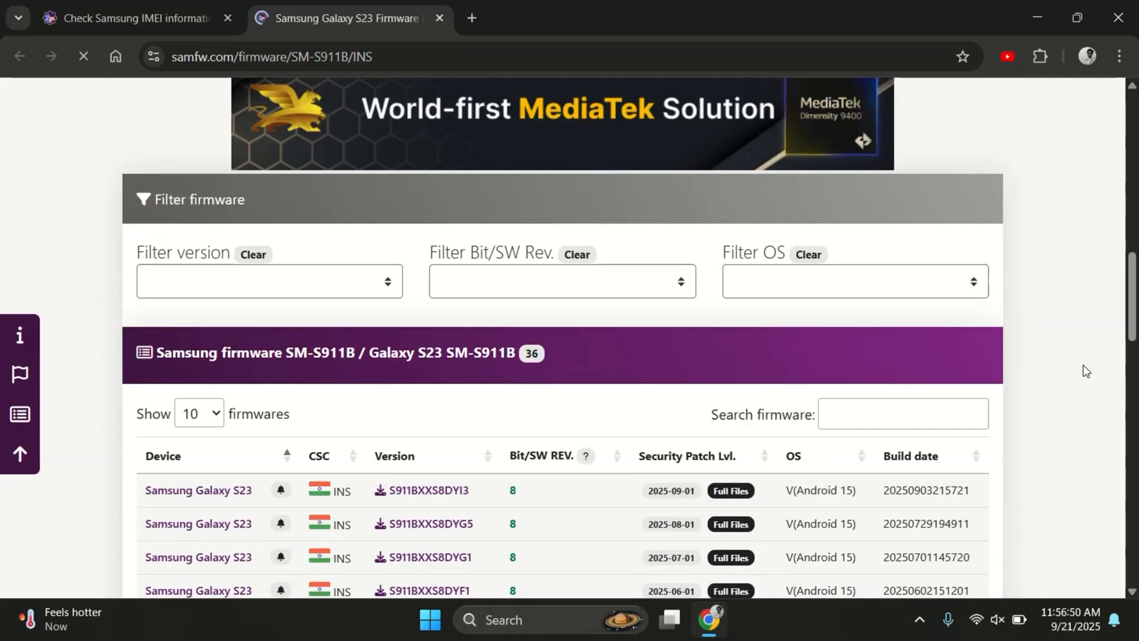
pyautogui.scroll(-3)
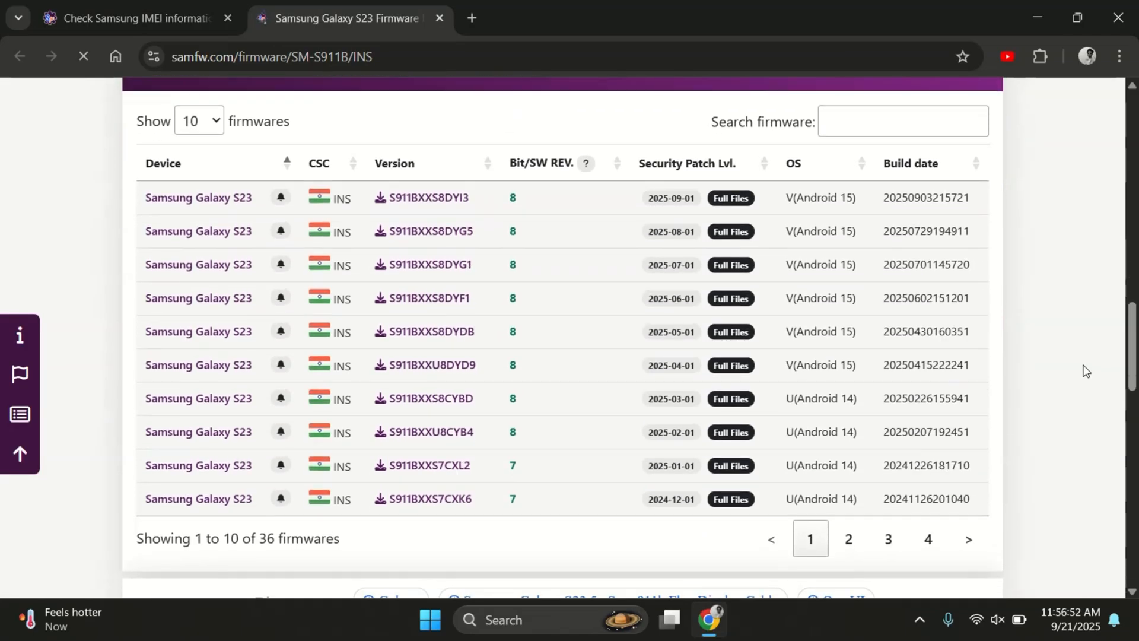